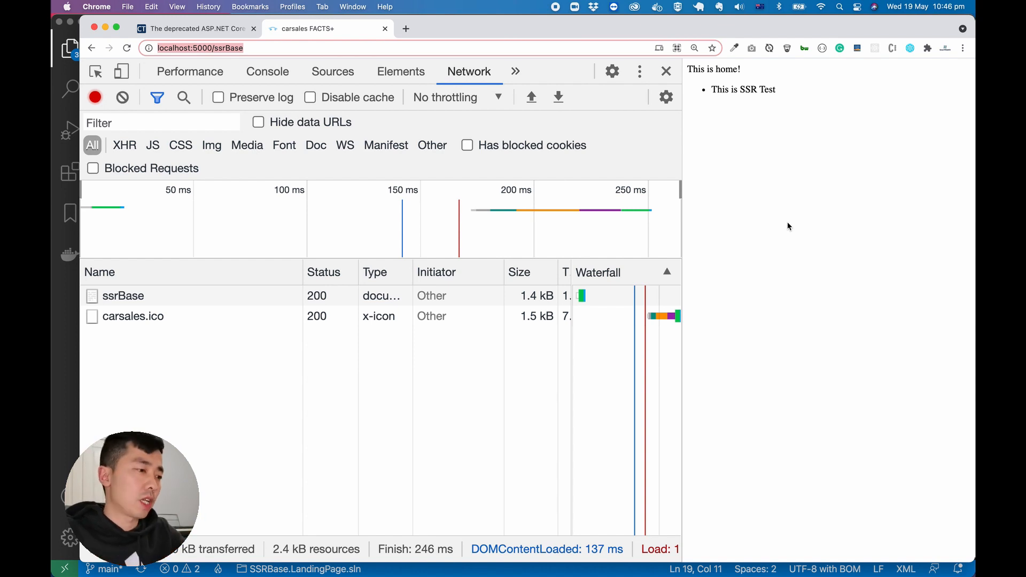
# - Select the ssrBase request and view its raw Response HTML down to the "This is home!" app div
pyautogui.click(123, 296)
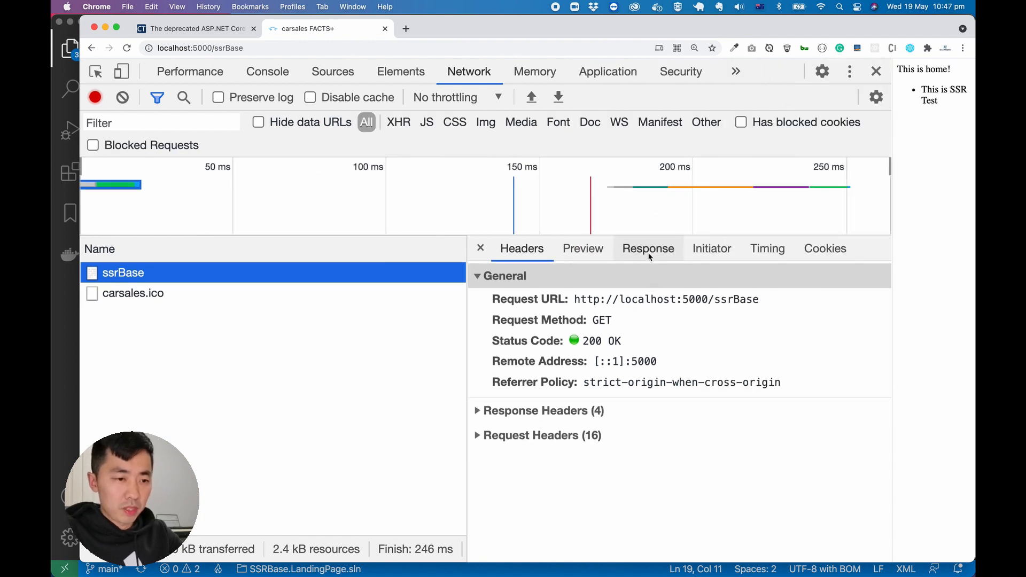
pyautogui.click(648, 248)
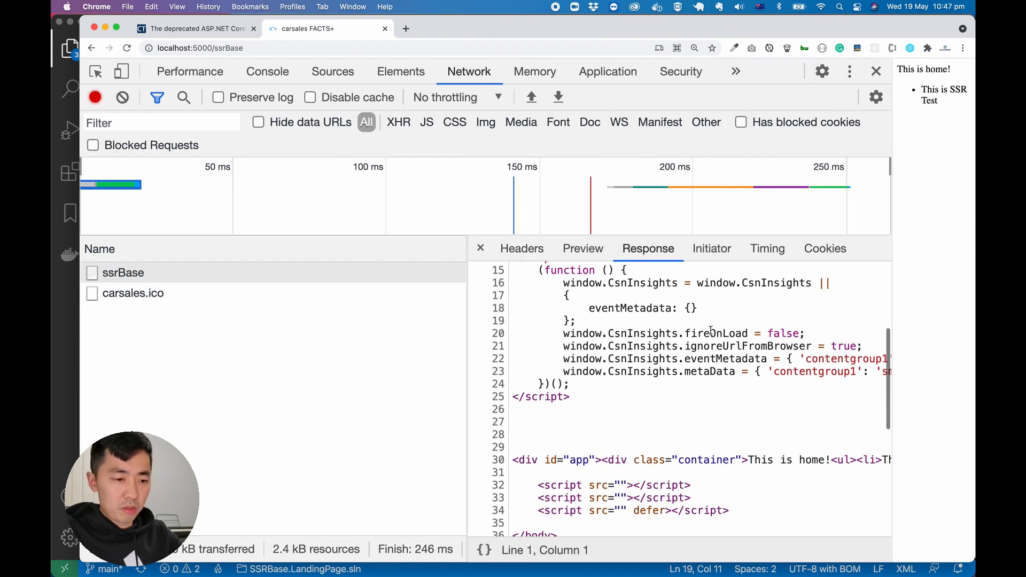
pyautogui.scroll(-3)
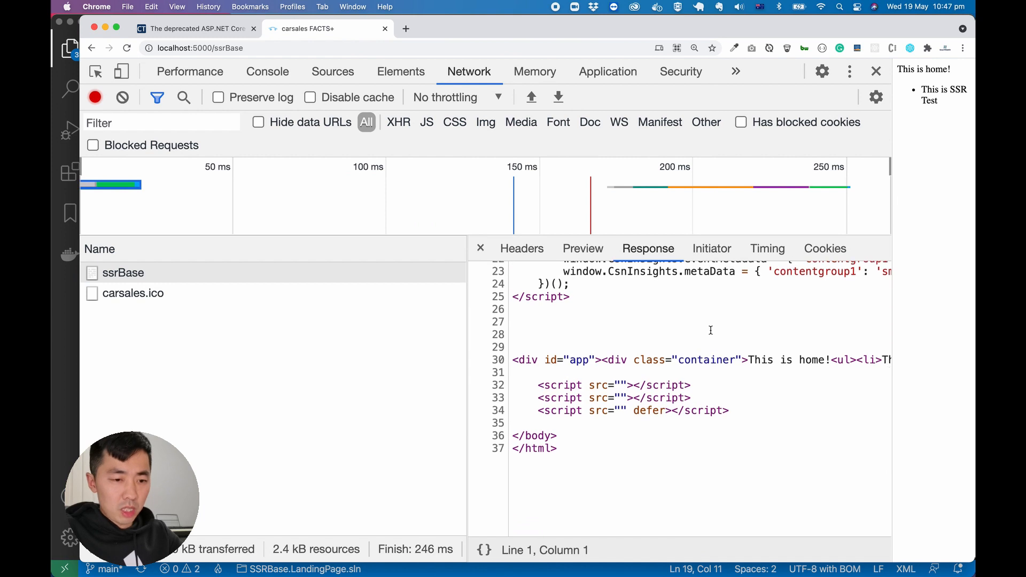
pyautogui.moveTo(626, 366)
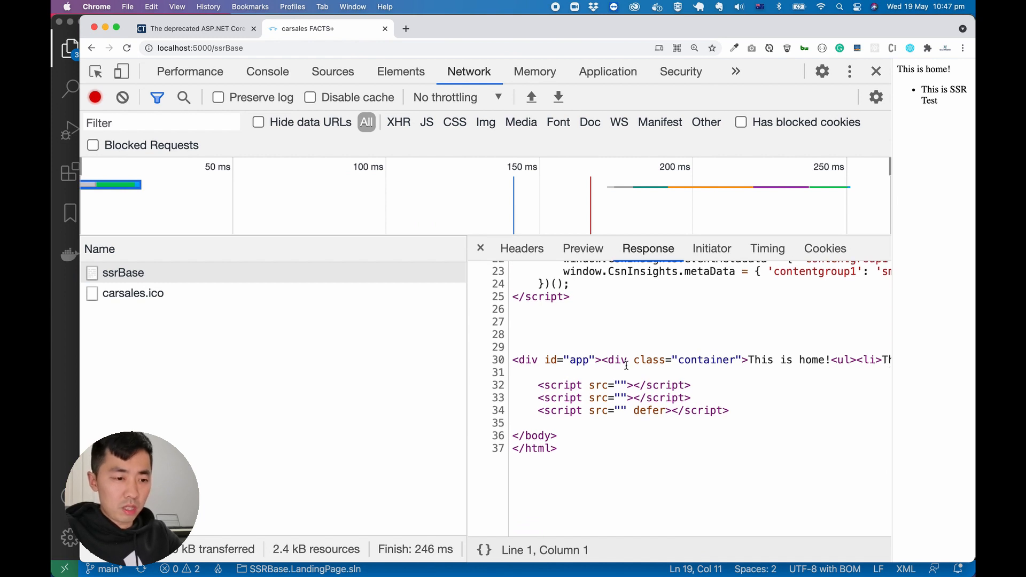
pyautogui.hscroll(3)
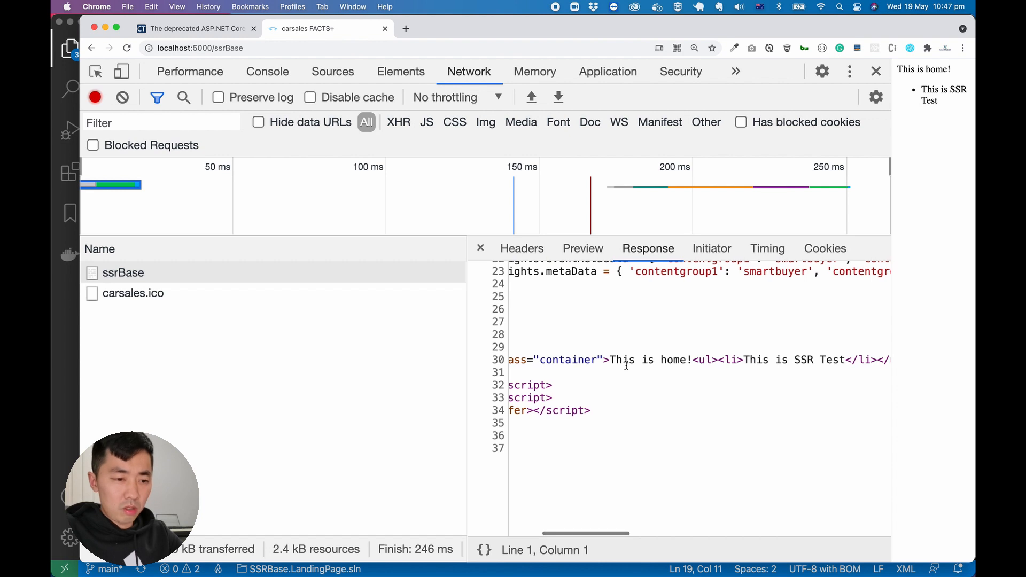
pyautogui.moveTo(915, 70)
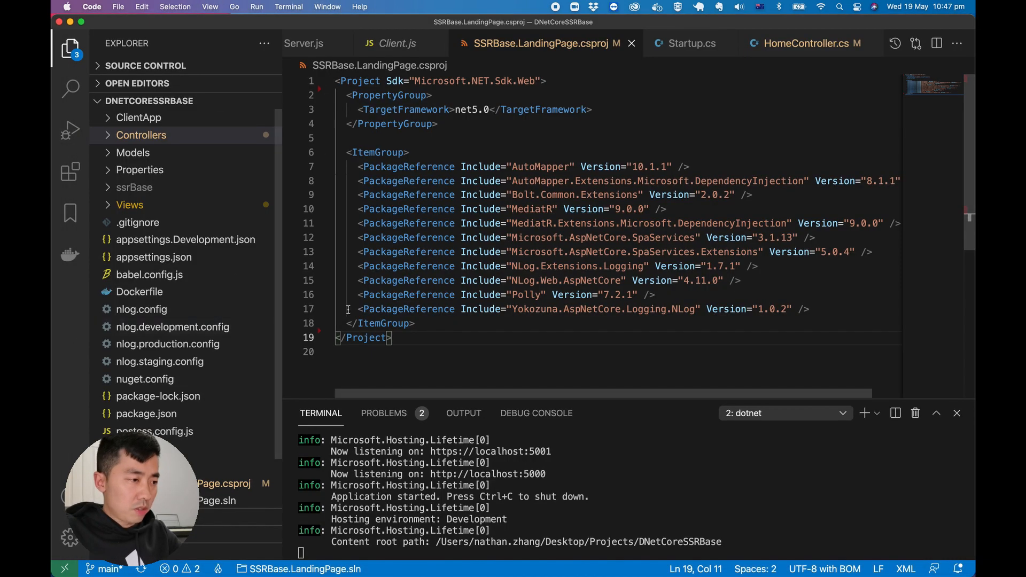
# - Expand ClientApp and view the Home.js component rendering "This is home!" and the SSR Test item
pyautogui.click(141, 134)
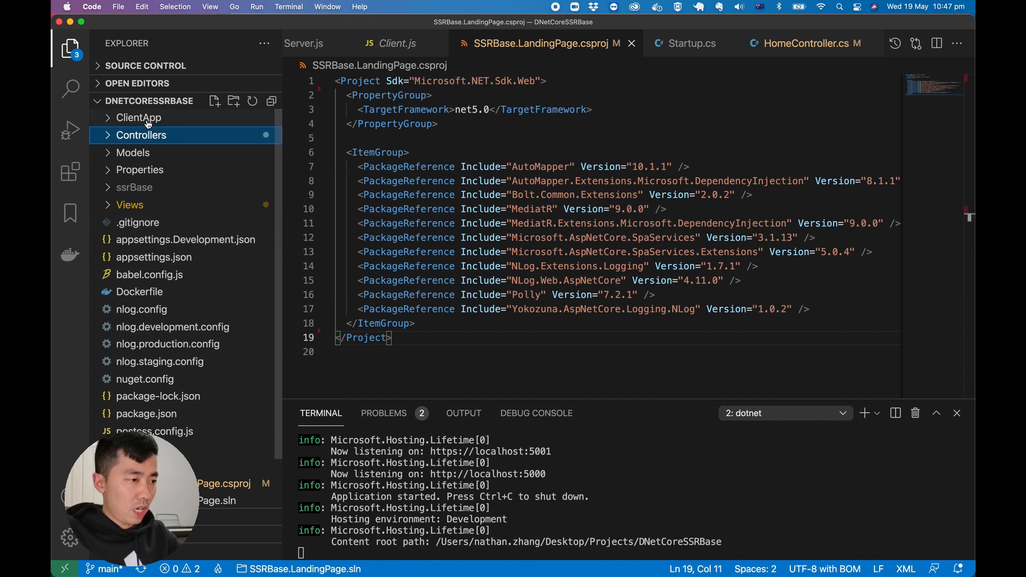
pyautogui.click(139, 117)
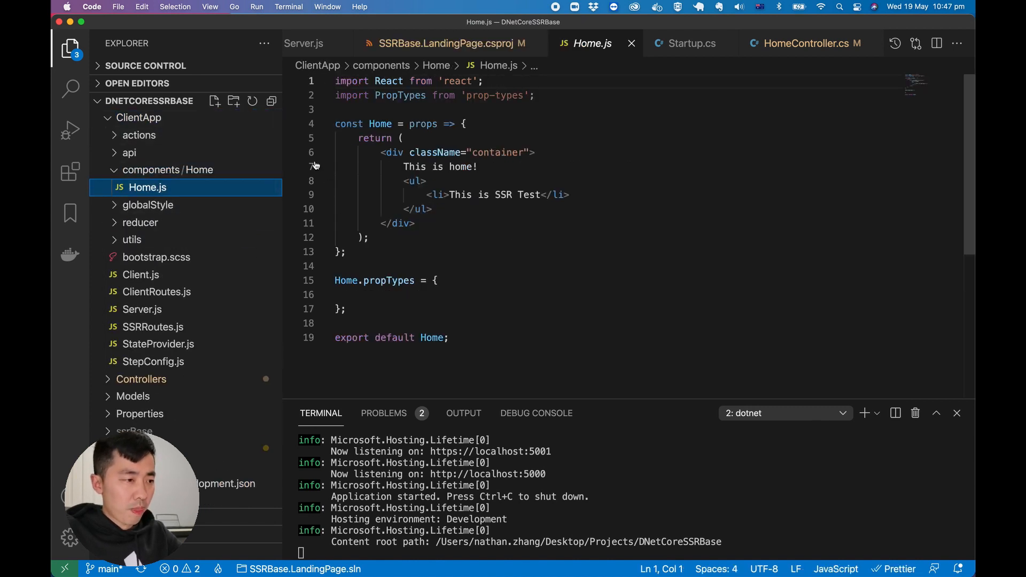
pyautogui.moveTo(459, 216)
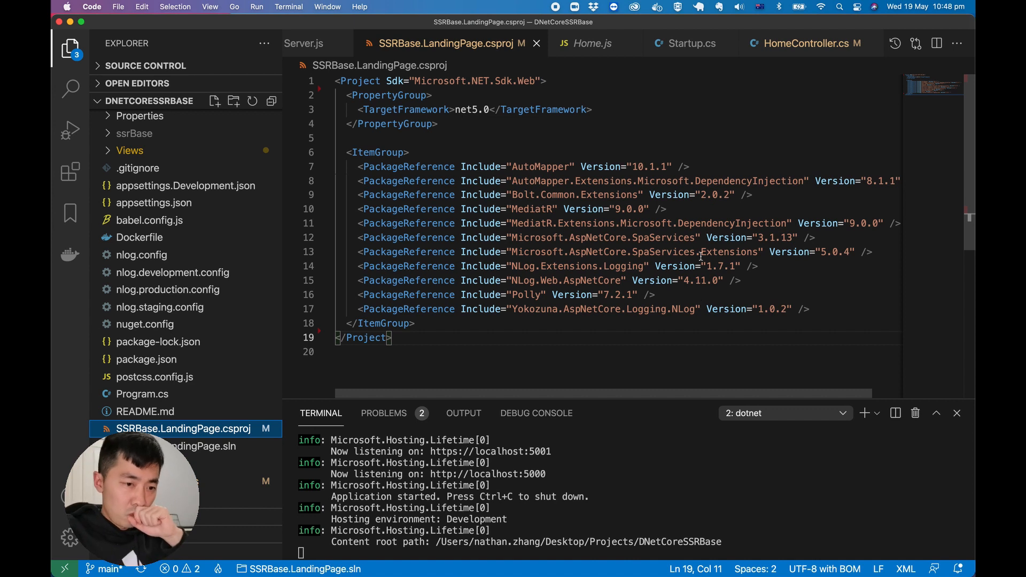
# - Bring up webpack.config.js showing DefinePlugin and the shared, client and server bundle configs
pyautogui.doubleClick(664, 237)
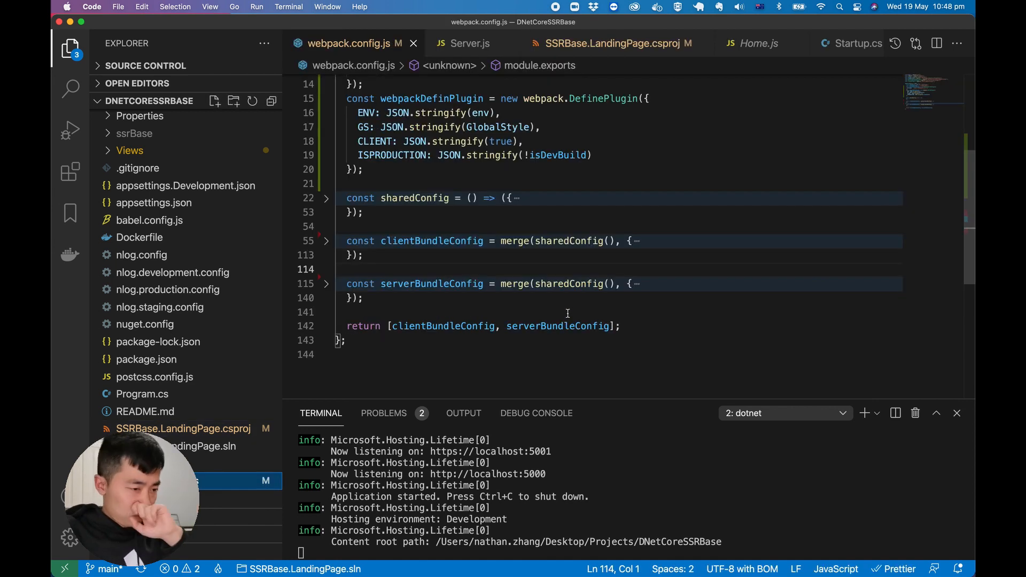
# - Expand clientBundleConfig and highlight its Client.js entry, postcss loader and plugins
pyautogui.click(326, 241)
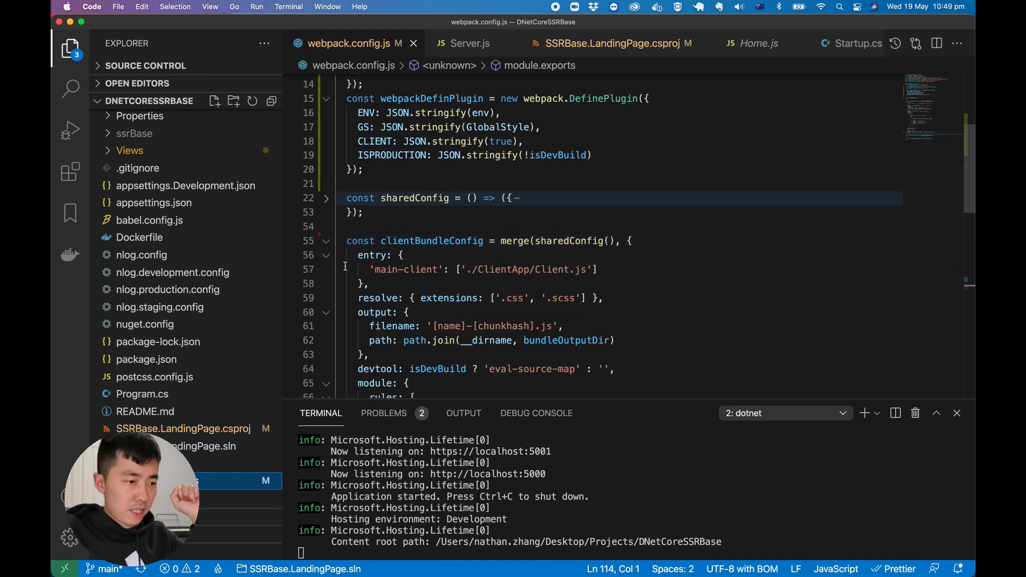
pyautogui.scroll(-3)
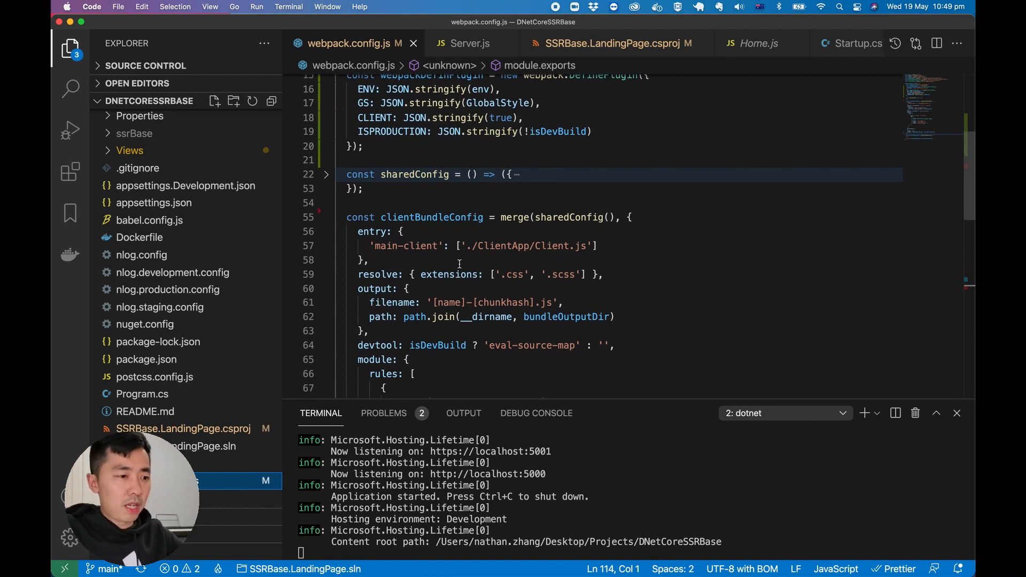
pyautogui.doubleClick(551, 246)
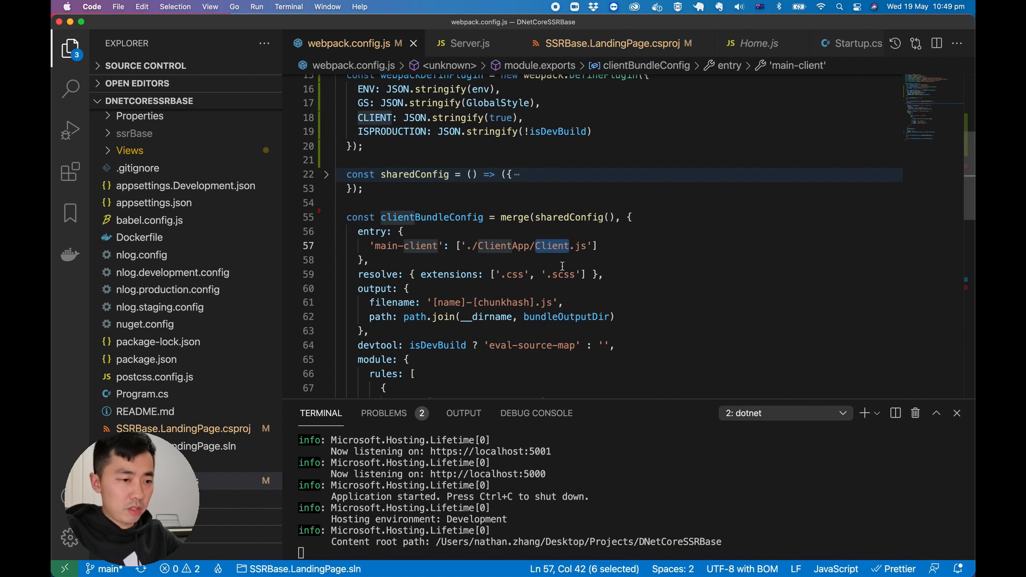
pyautogui.scroll(-3)
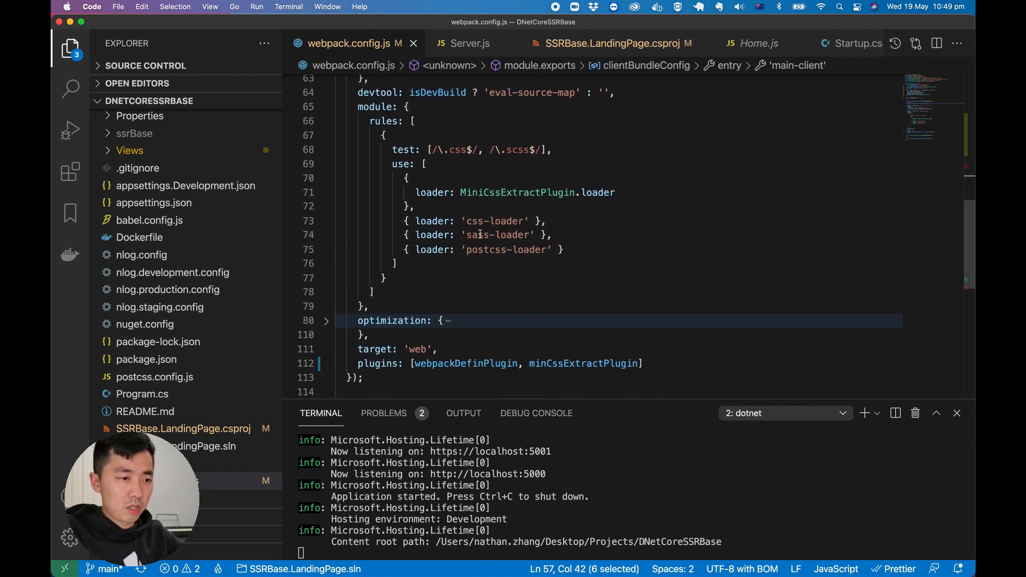
pyautogui.doubleClick(486, 249)
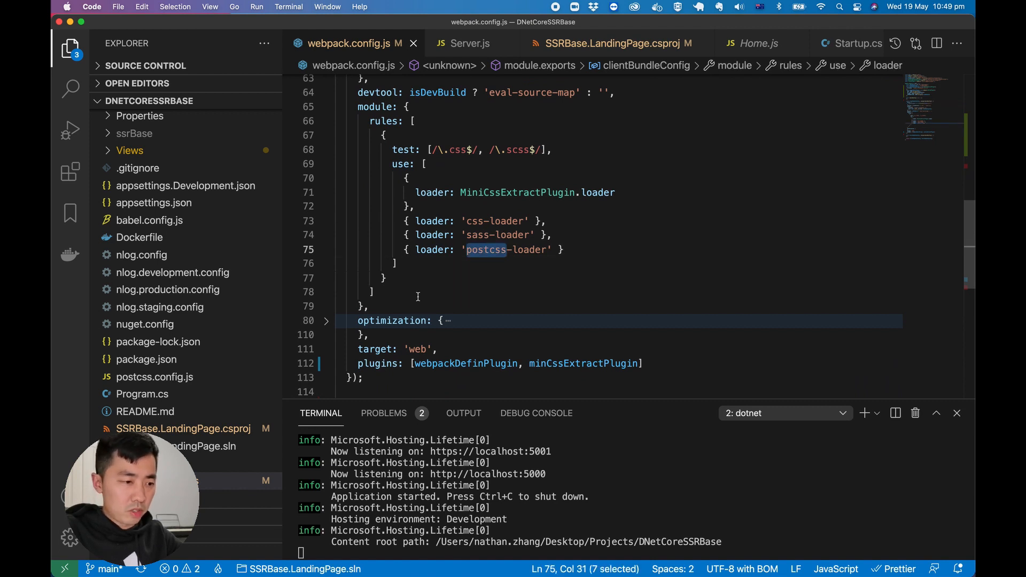
pyautogui.click(325, 320)
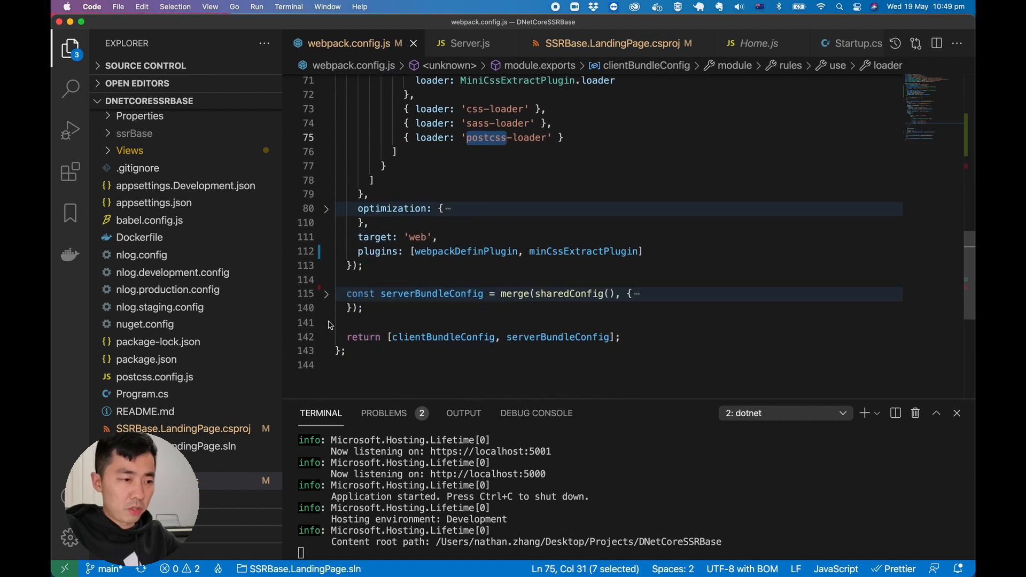
pyautogui.click(466, 251)
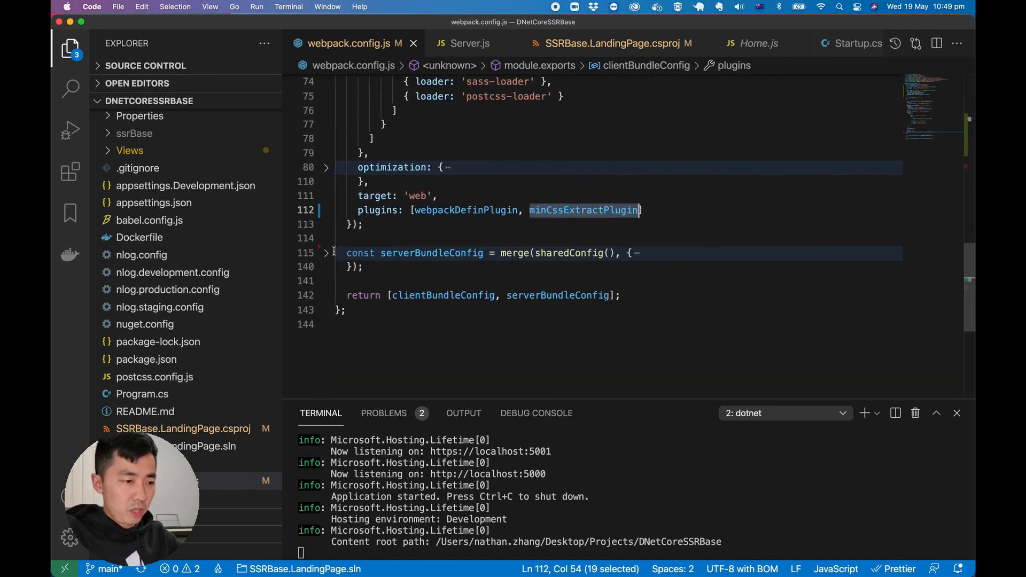
# - Expand serverBundleConfig to show its Server.js entry, node target and ignore-loader for styles
pyautogui.click(325, 253)
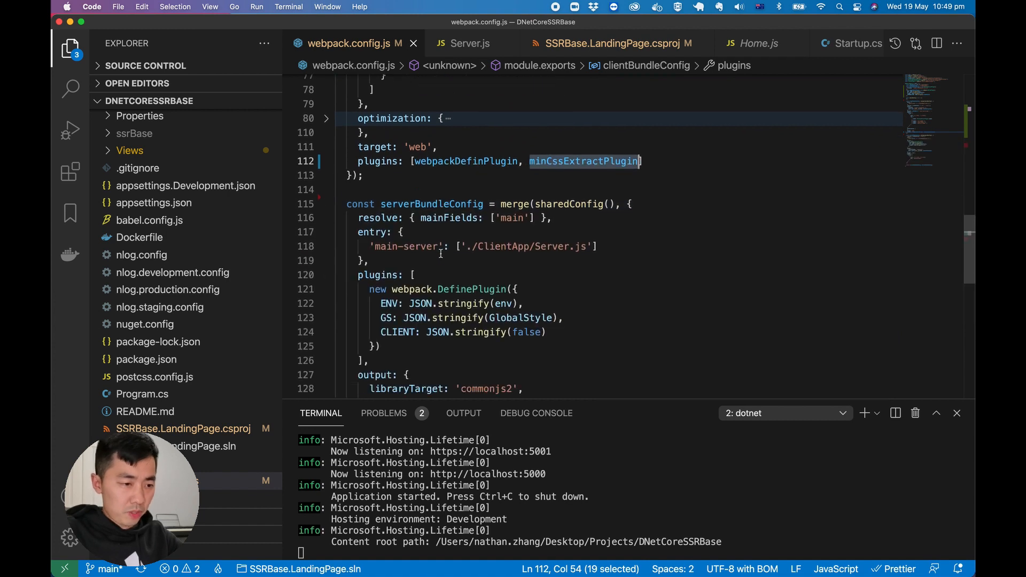
pyautogui.scroll(-3)
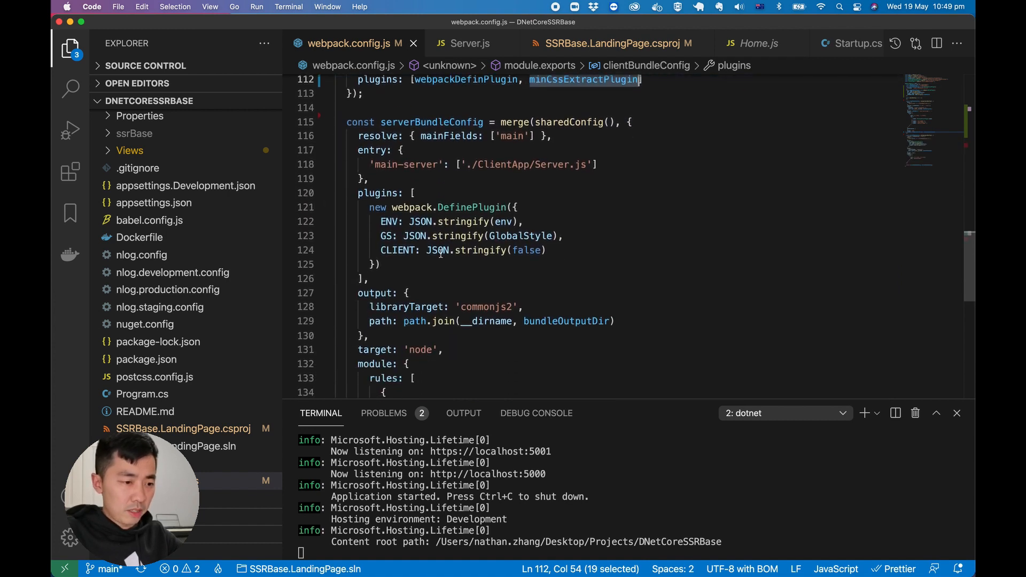
pyautogui.scroll(-3)
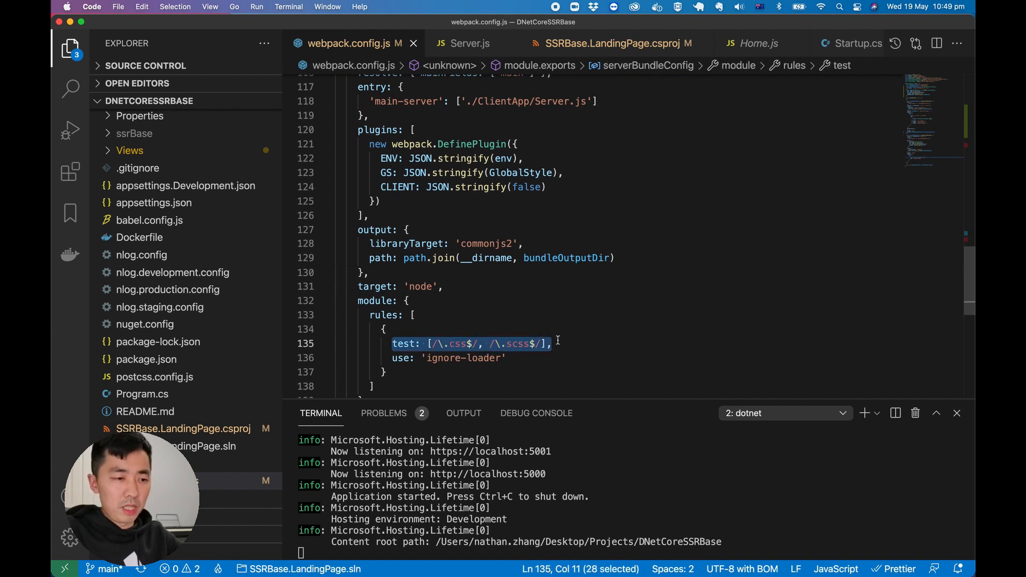
pyautogui.moveTo(537, 306)
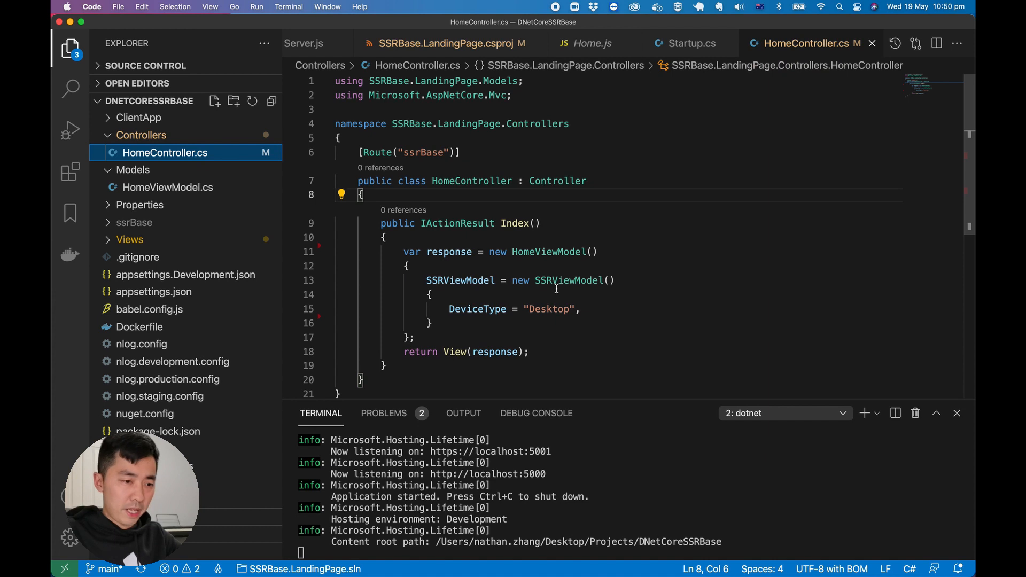
# - Highlight SSRViewModel in HomeController, then expand Views > Home toward Index.cshtml
pyautogui.doubleClick(569, 281)
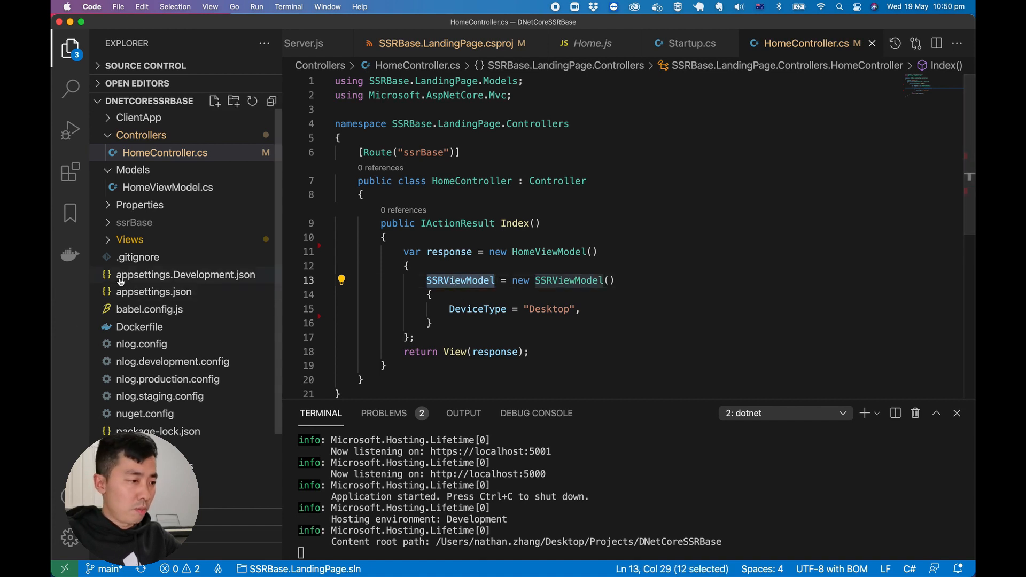
pyautogui.click(129, 238)
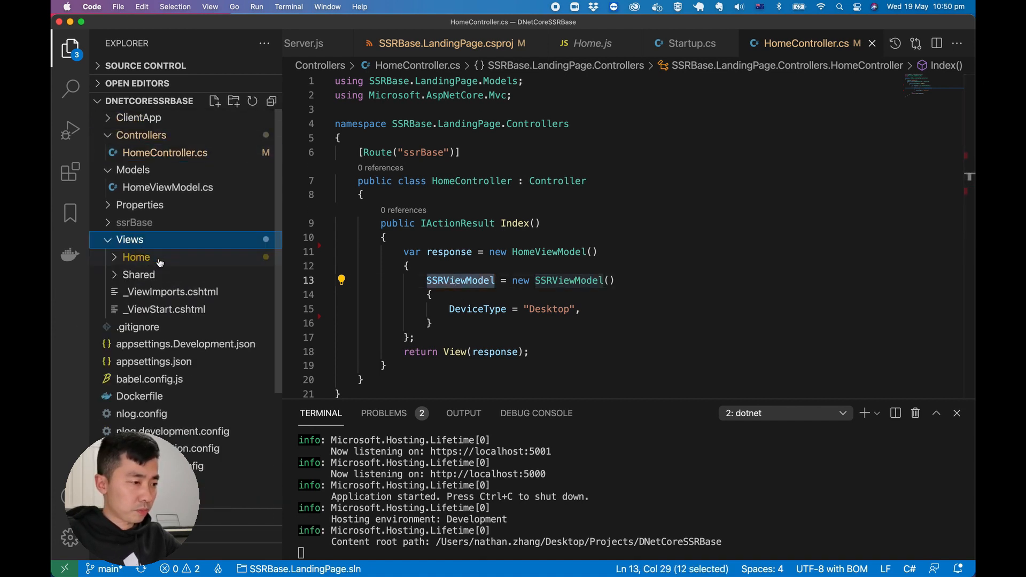
pyautogui.click(158, 275)
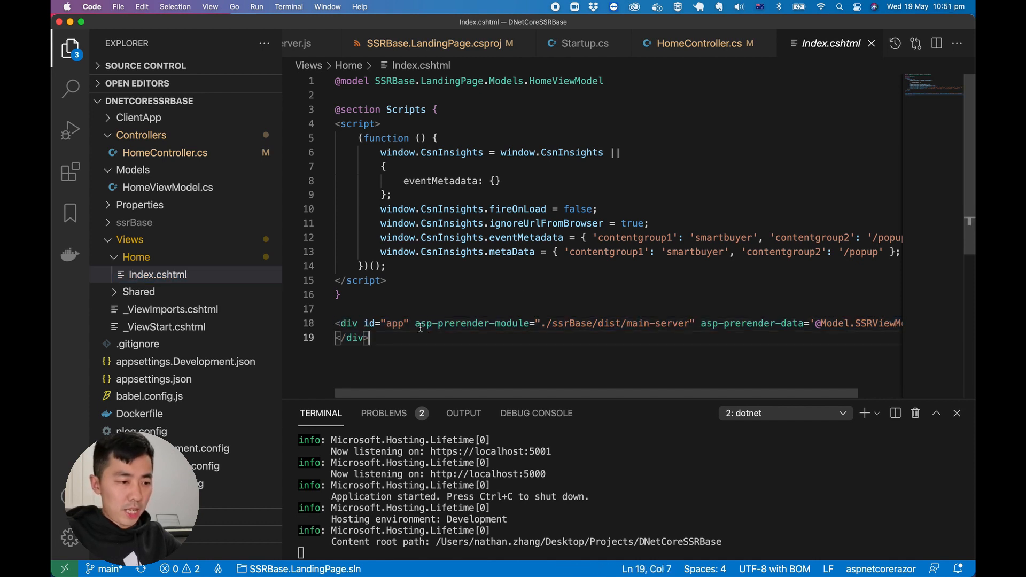
# - Highlight the asp-prerender-module path ./ssrBase/dist/main-server and the asp-prerender-data attribute
pyautogui.doubleClick(471, 323)
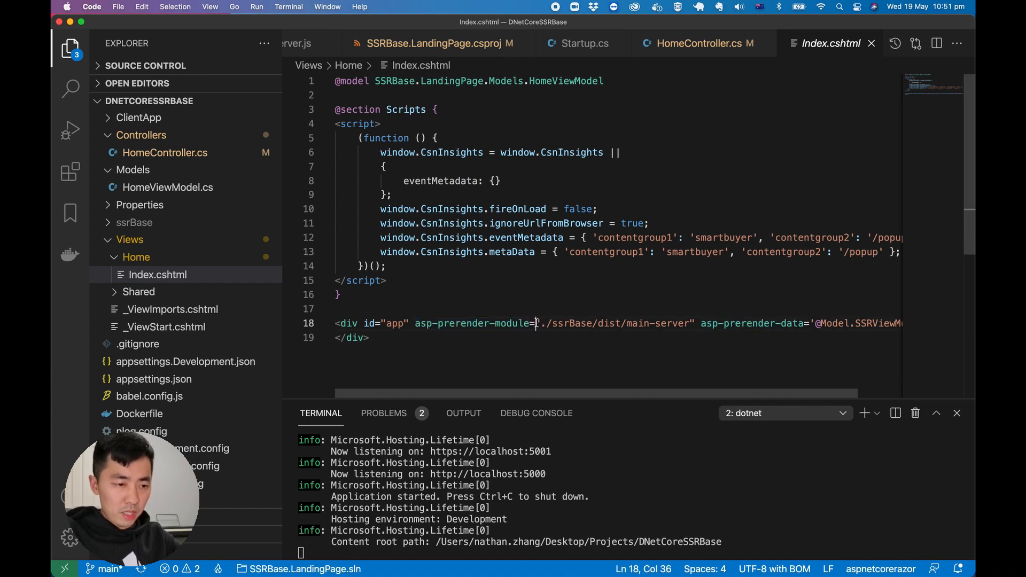
pyautogui.moveTo(537, 323); pyautogui.dragTo(694, 323)
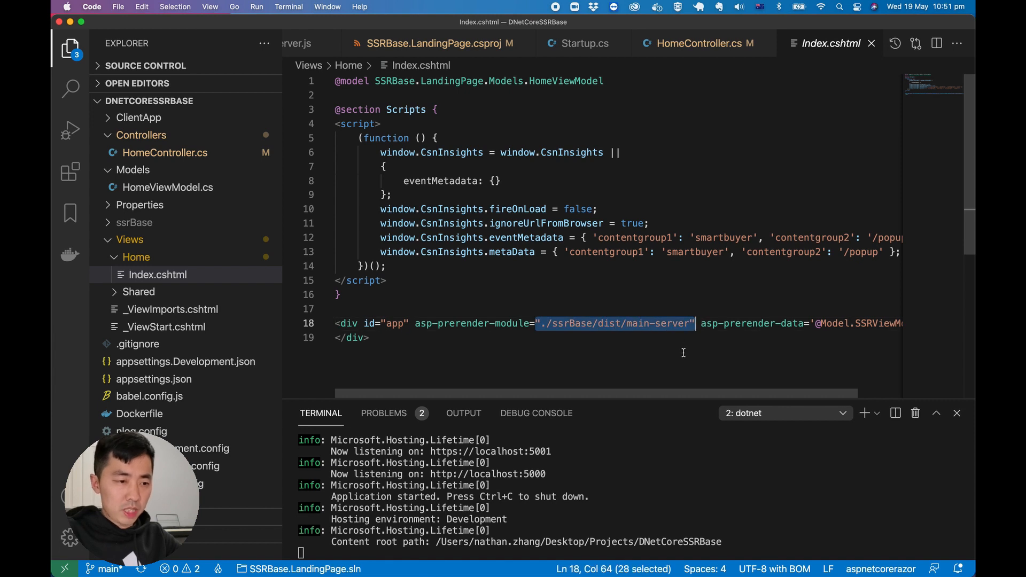
pyautogui.doubleClick(672, 323)
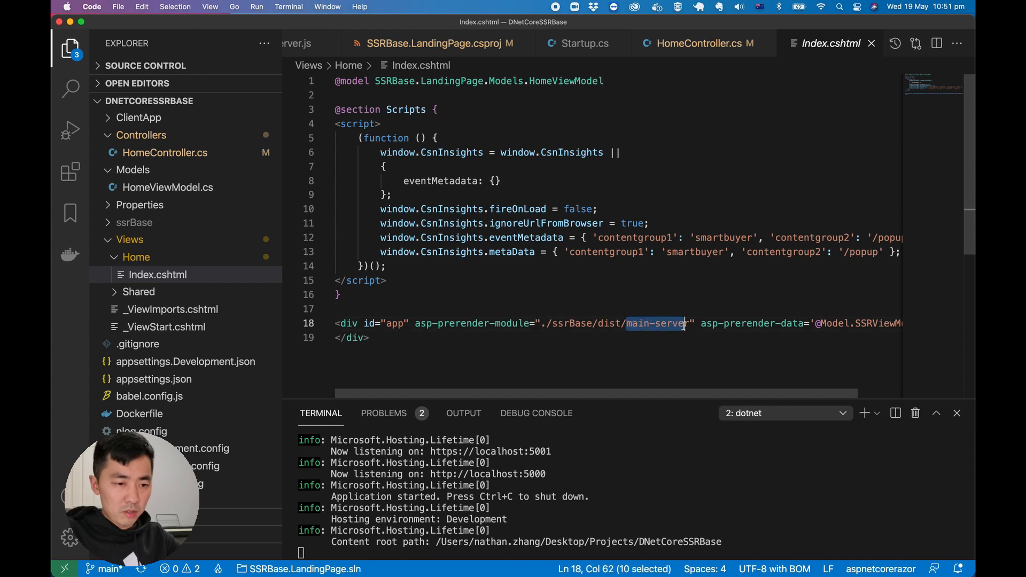
pyautogui.press('shift+right')
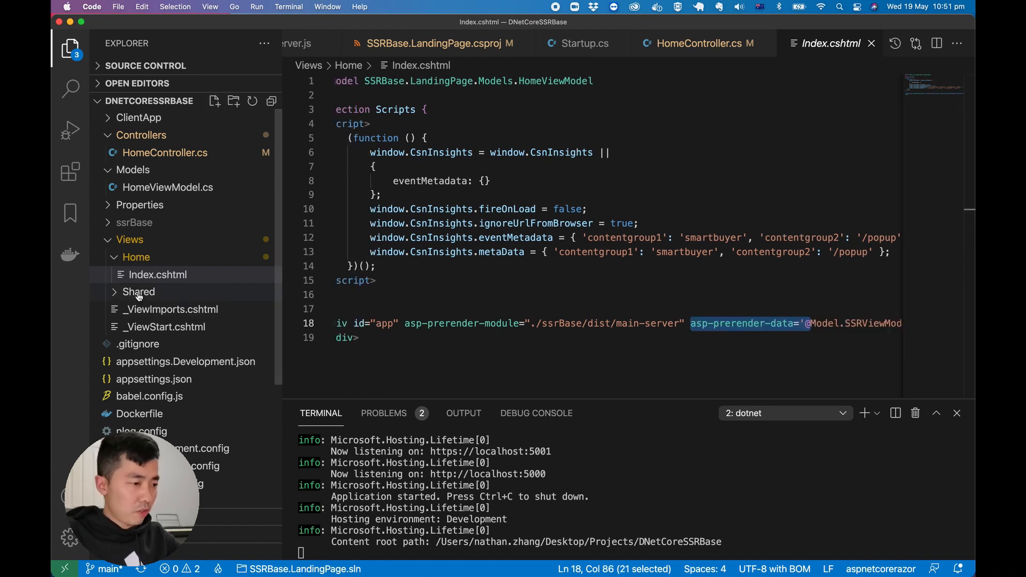
# - Expand Views > Shared and bring up _ViewImports.cshtml with its addTagHelper lines
pyautogui.click(138, 291)
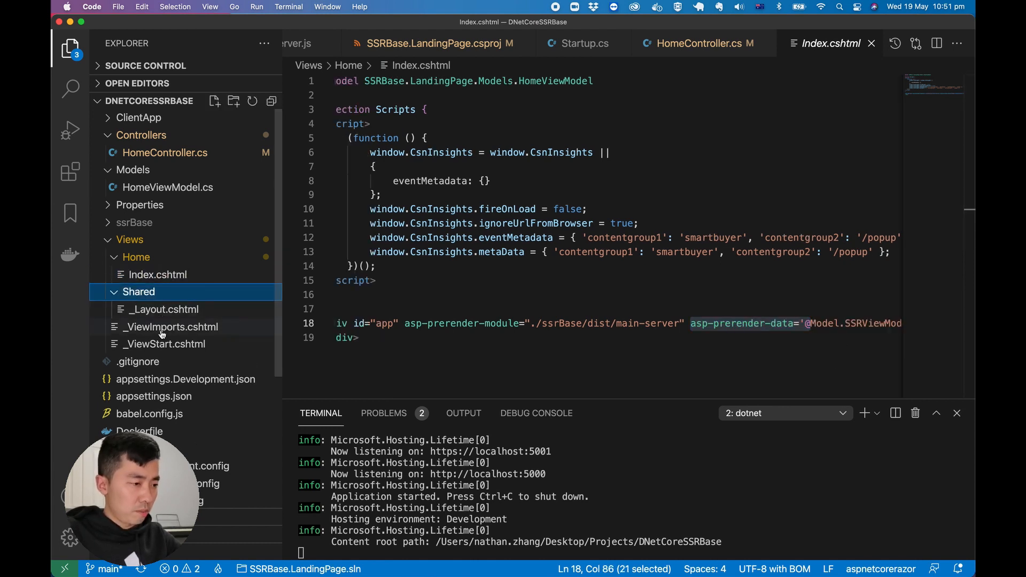
pyautogui.click(171, 327)
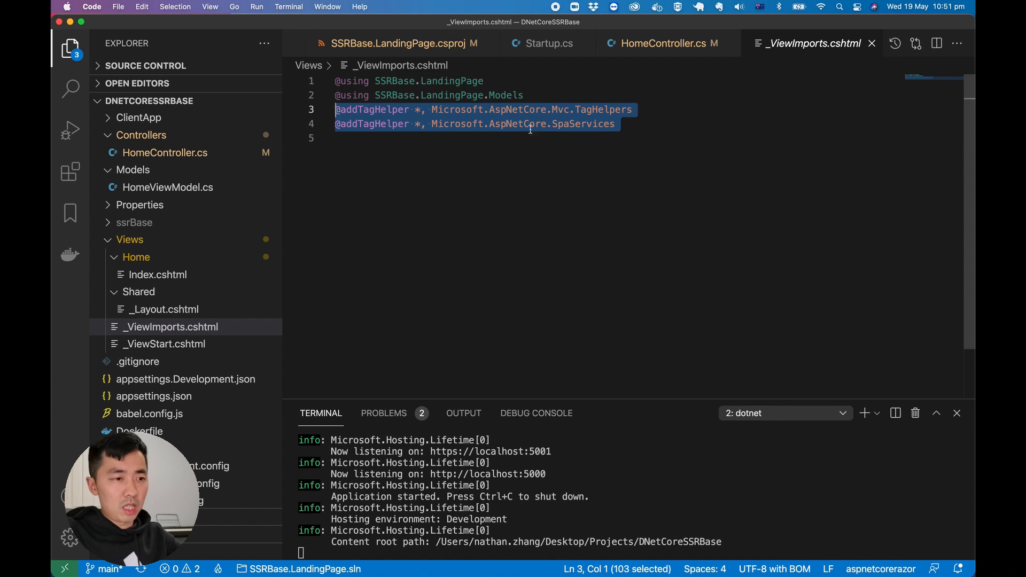
# - Highlight the addTagHelper lines for Mvc.TagHelpers and SpaServices in _ViewImports.cshtml
pyautogui.doubleClick(517, 109)
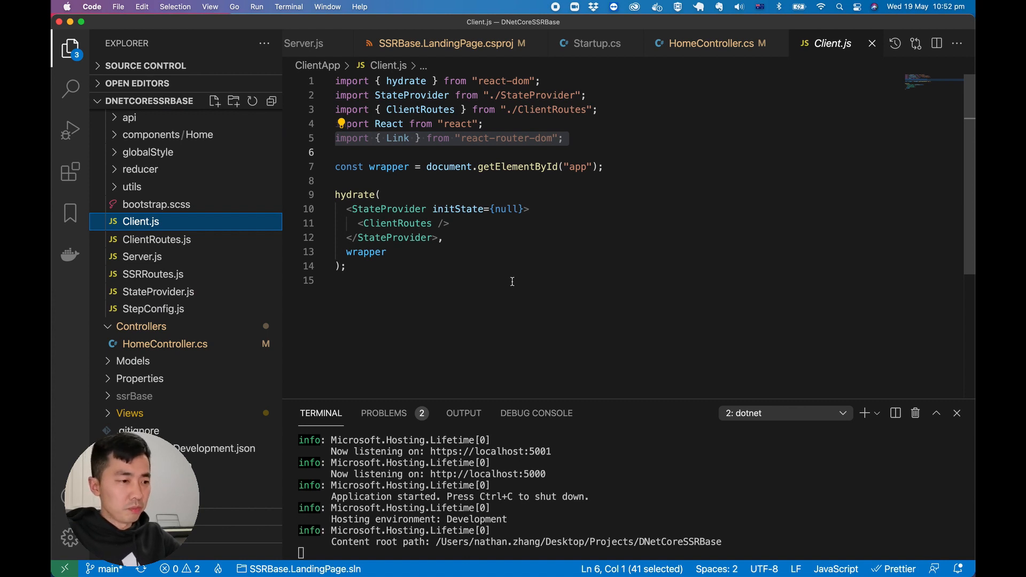
# - Highlight the hydrate call in Client.js, then switch to Server.js with createServerRenderer
pyautogui.doubleClick(355, 195)
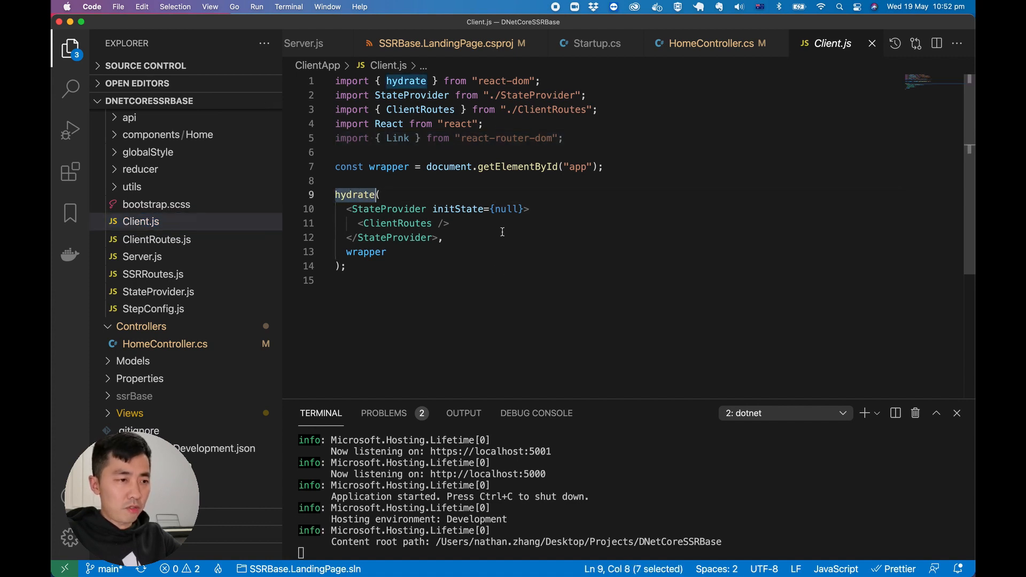
pyautogui.click(142, 256)
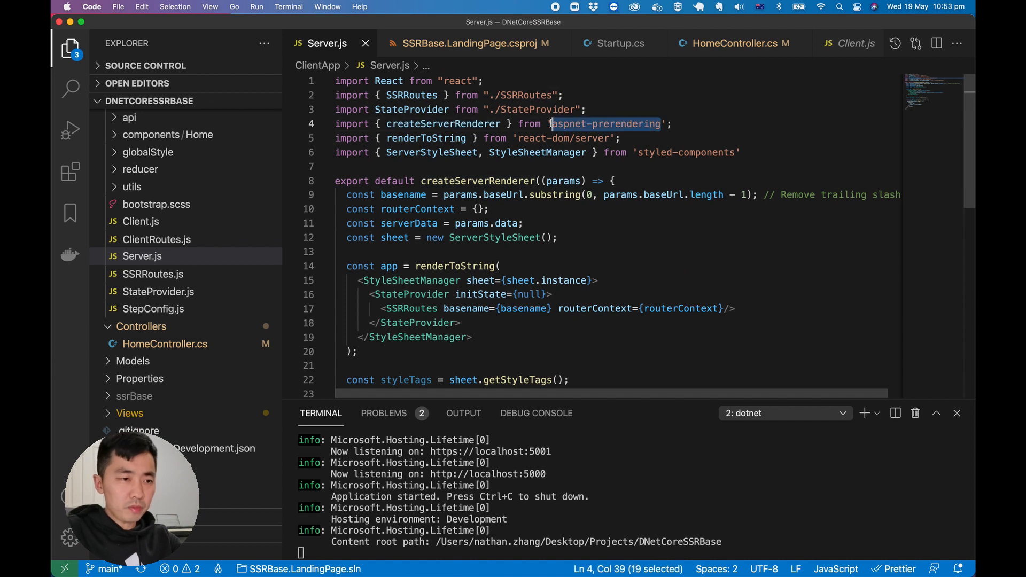
pyautogui.doubleClick(478, 180)
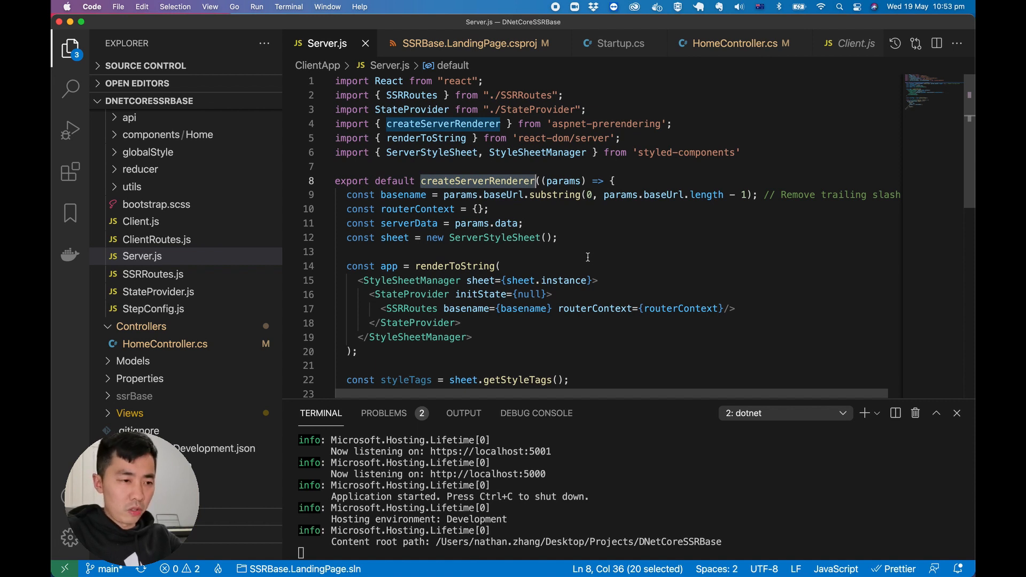
pyautogui.doubleClick(455, 266)
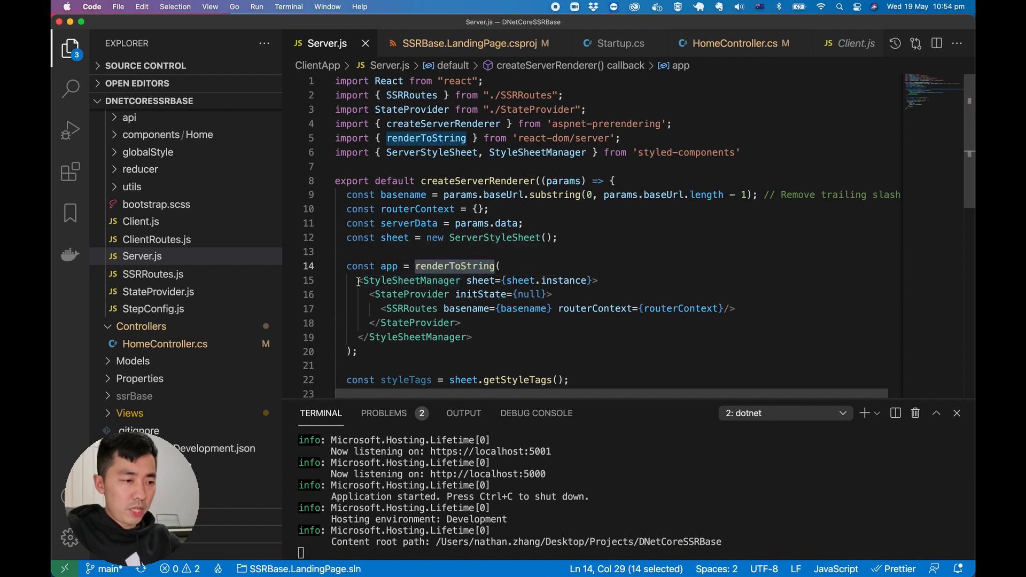
pyautogui.moveTo(360, 280); pyautogui.dragTo(471, 337)
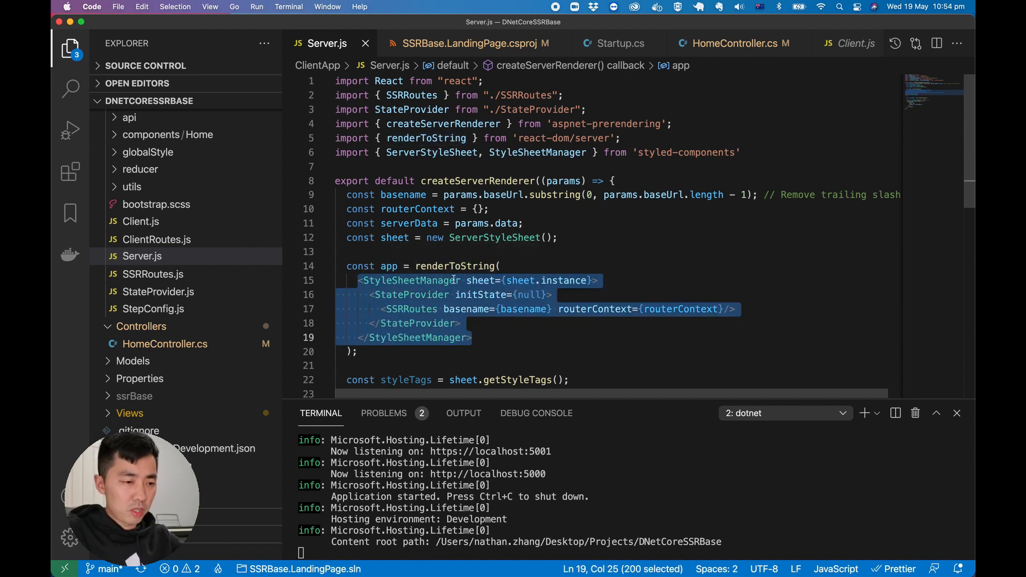